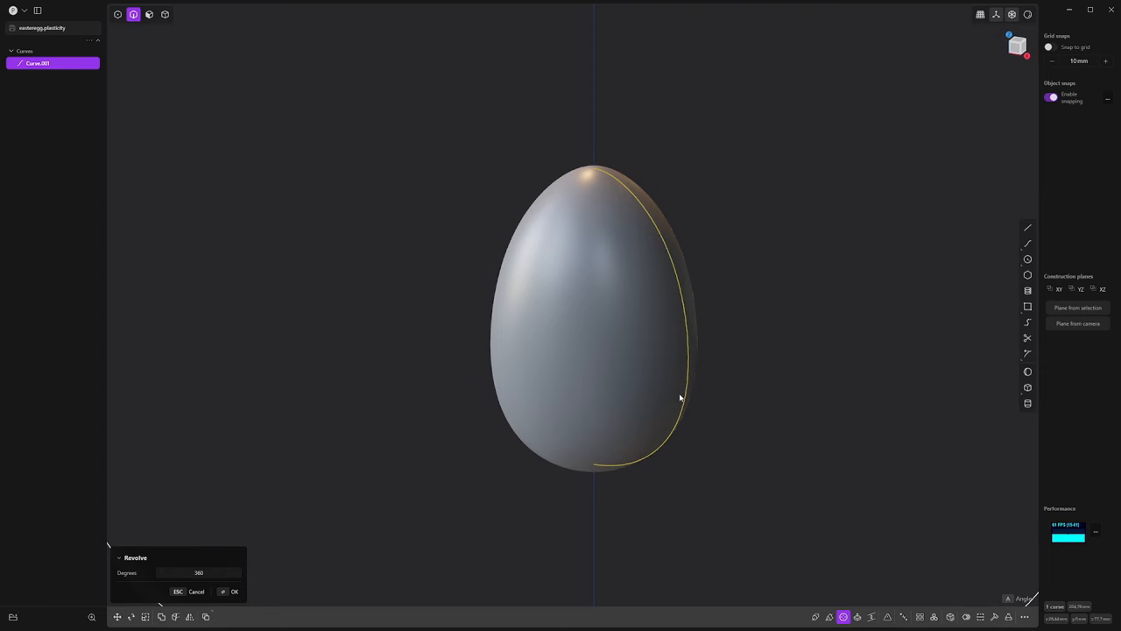
# - Revolve the profile curve a full 360 degrees into a solid egg
pyautogui.click(232, 591)
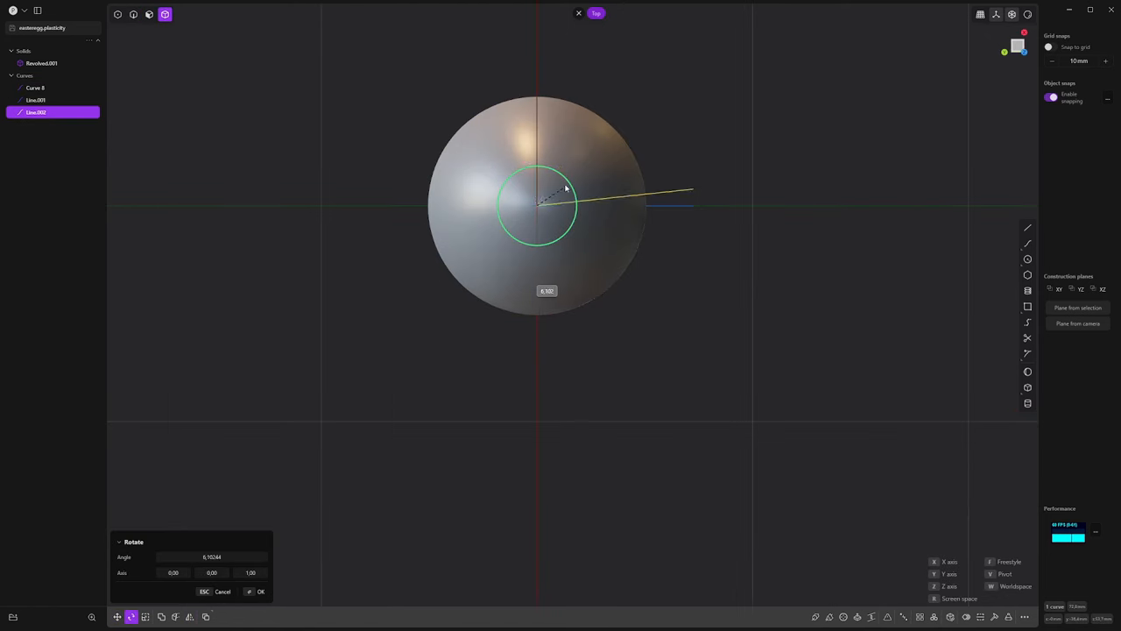
# - Rotate Line.002 by 120 degrees around the Z axis at the egg's centre
pyautogui.moveTo(565, 187); pyautogui.dragTo(420, 186)
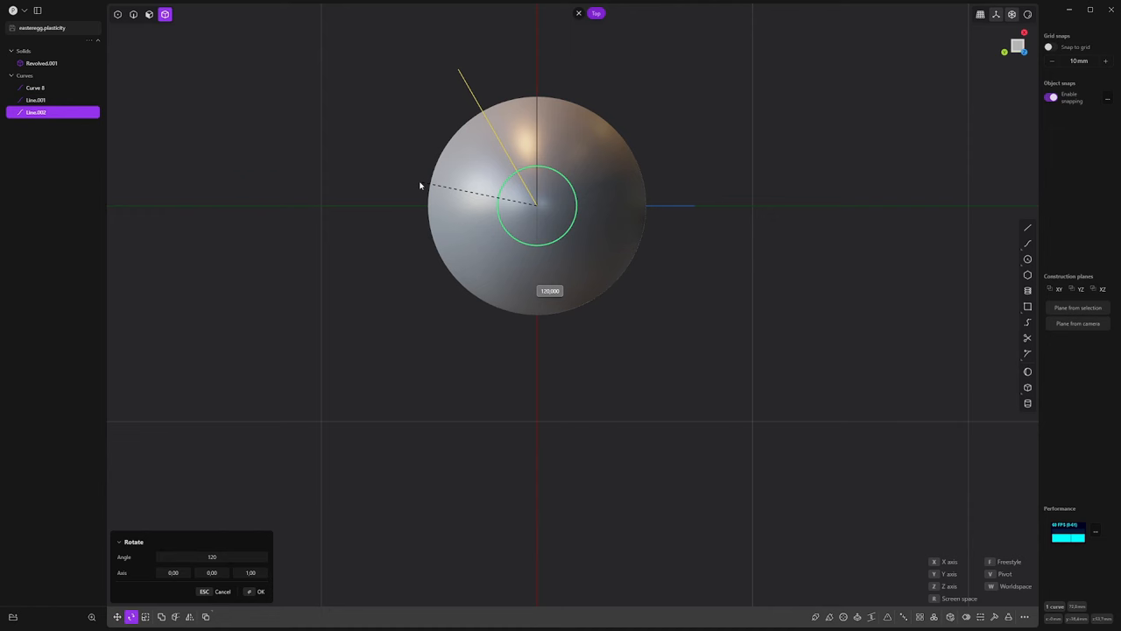
pyautogui.click(259, 591)
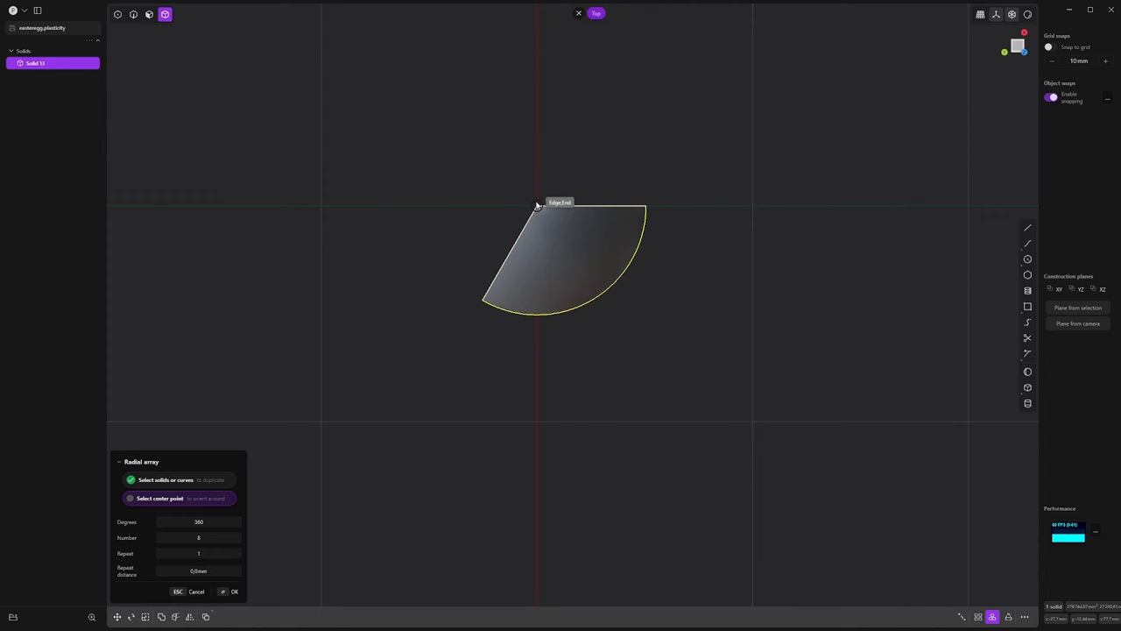
# - Radially array the wedge solid around the origin and start a Boolean Difference
pyautogui.click(537, 205)
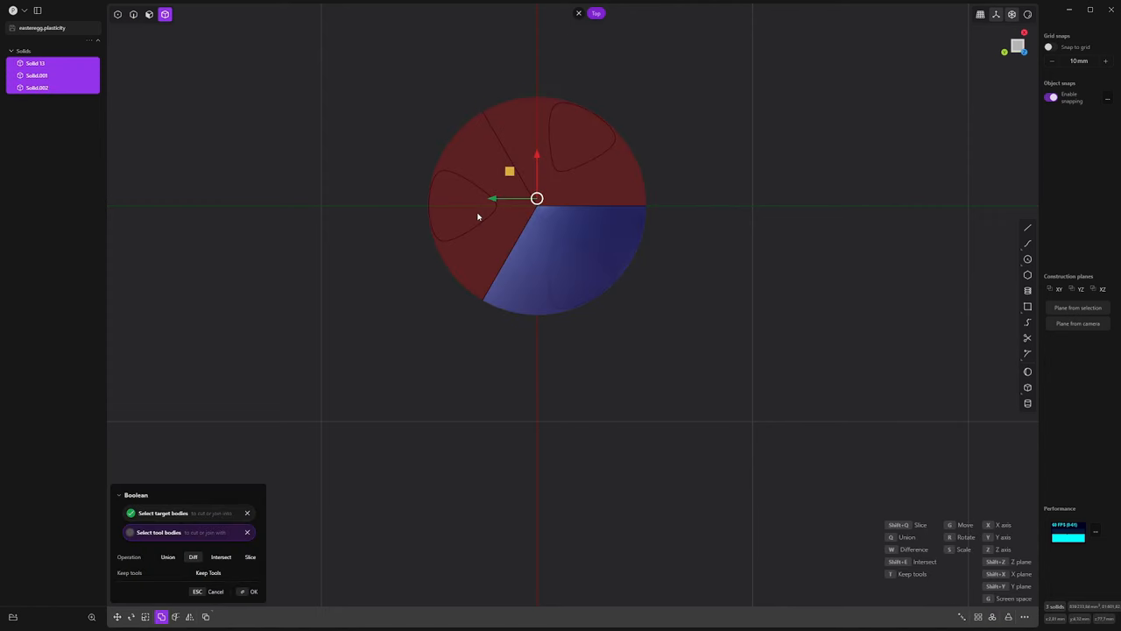
pyautogui.click(253, 592)
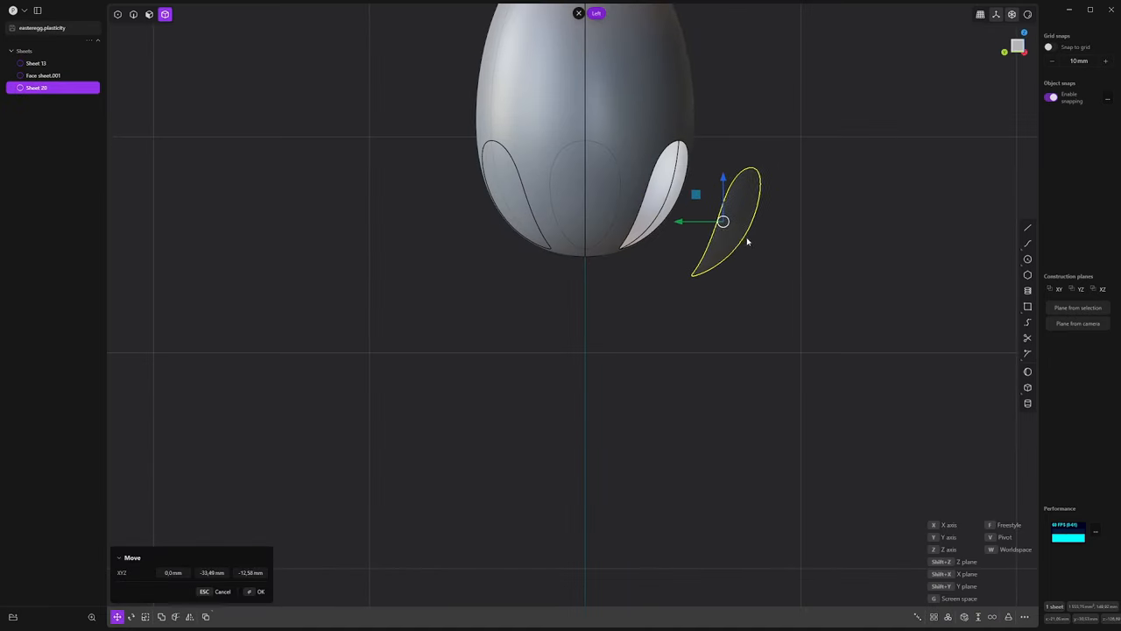
# - Move Sheet 28 outward and down beside the egg's bottom in the left view
pyautogui.moveTo(724, 220); pyautogui.dragTo(757, 257)
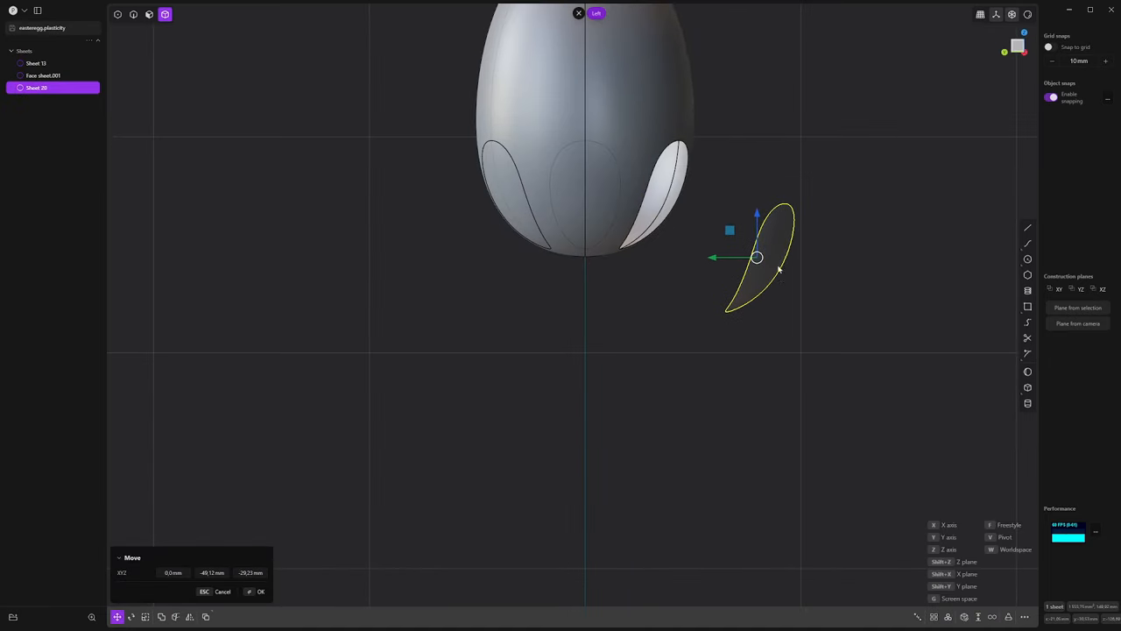
pyautogui.click(131, 615)
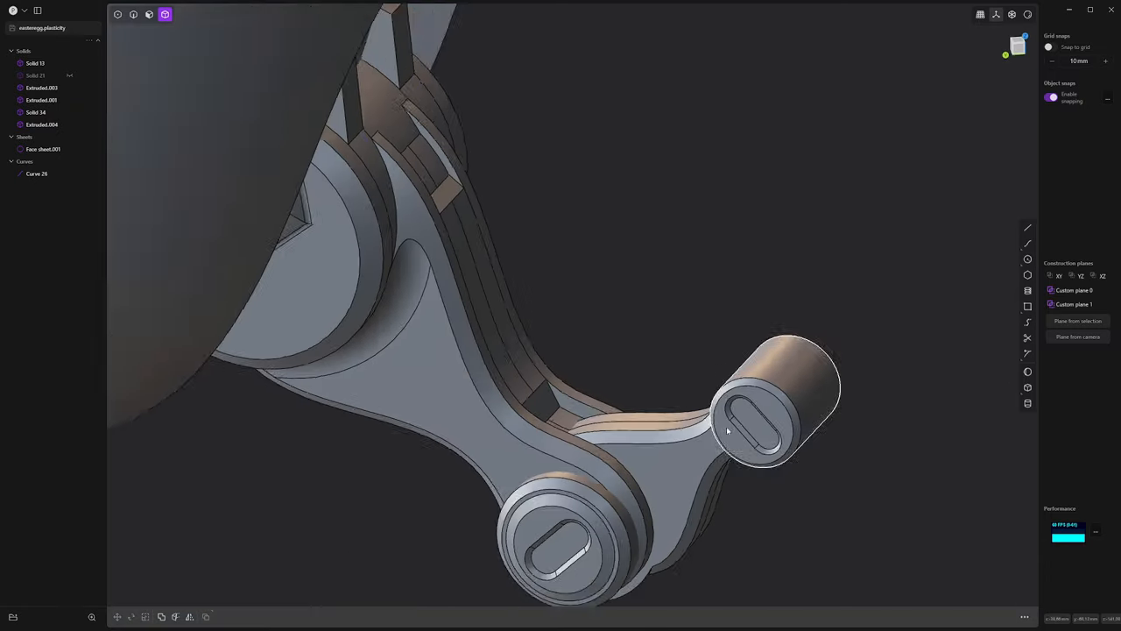
# - Build the leg from extruded plates, joint cylinders, cut slots and filleted edges
pyautogui.moveTo(727, 430); pyautogui.dragTo(664, 395)
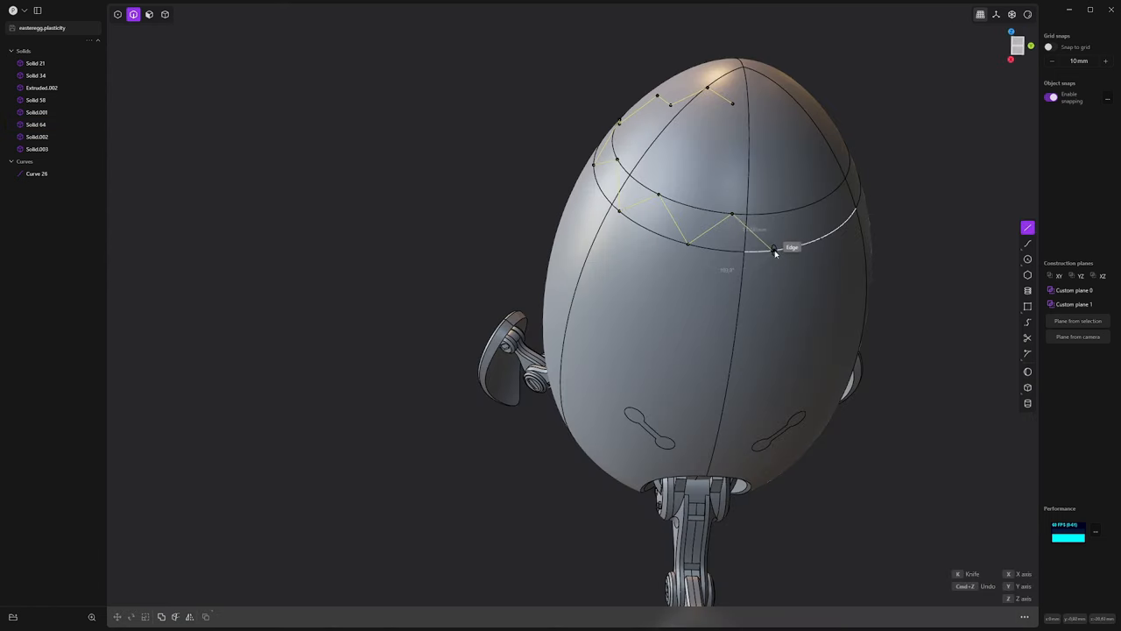
# - Extend the zigzag around the upper ring, then offset the eye panel face 1 mm
pyautogui.moveTo(771, 250); pyautogui.dragTo(666, 258)
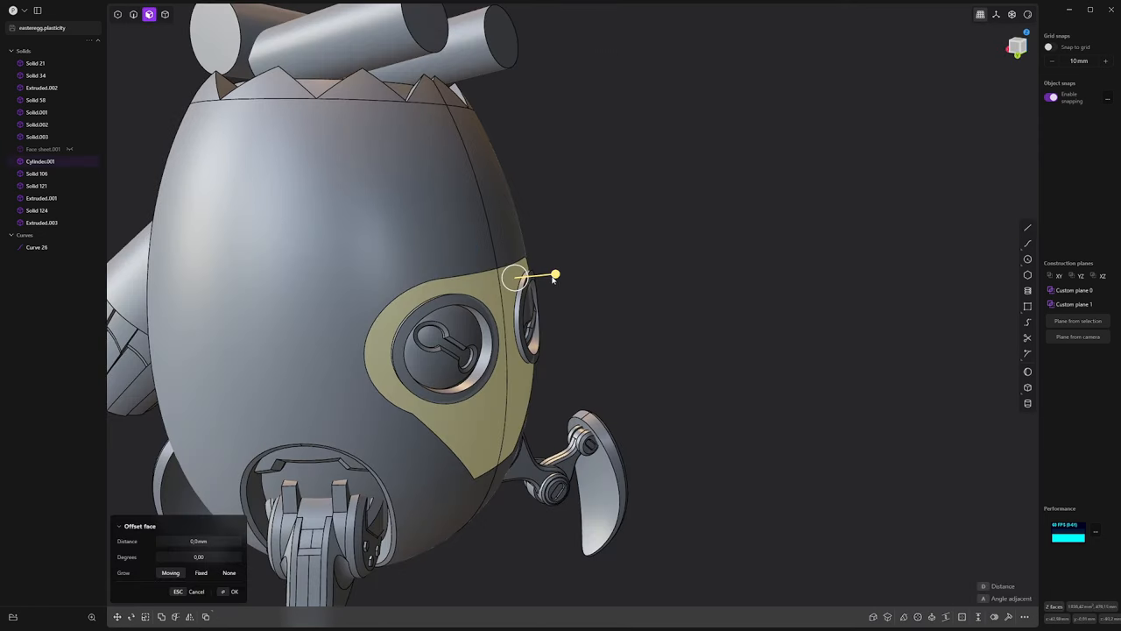
pyautogui.moveTo(554, 274); pyautogui.dragTo(559, 274)
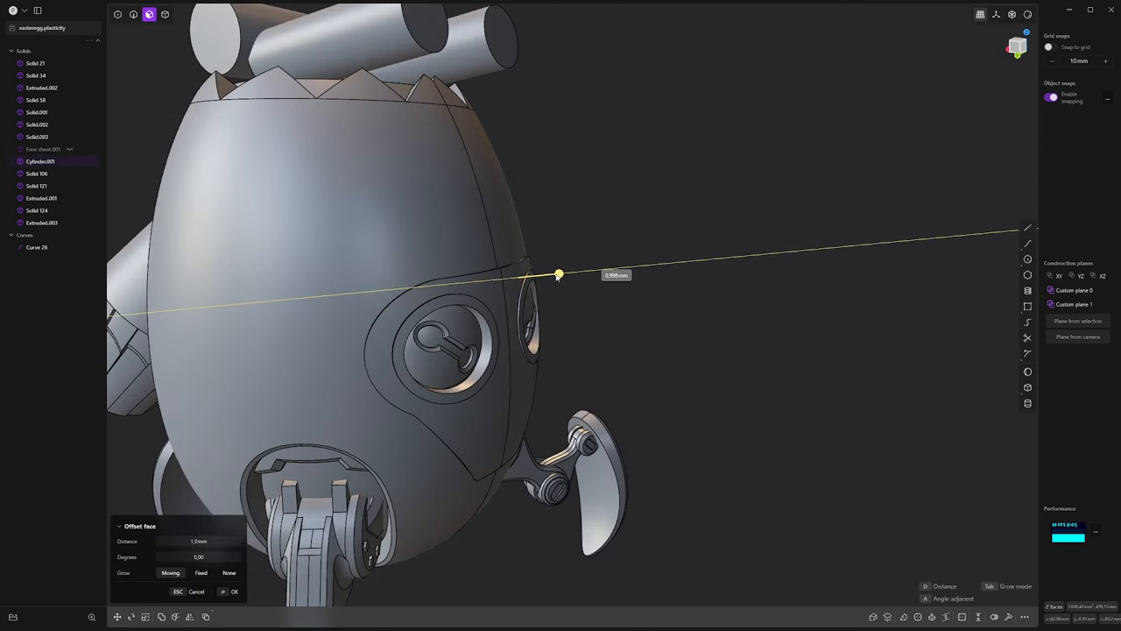